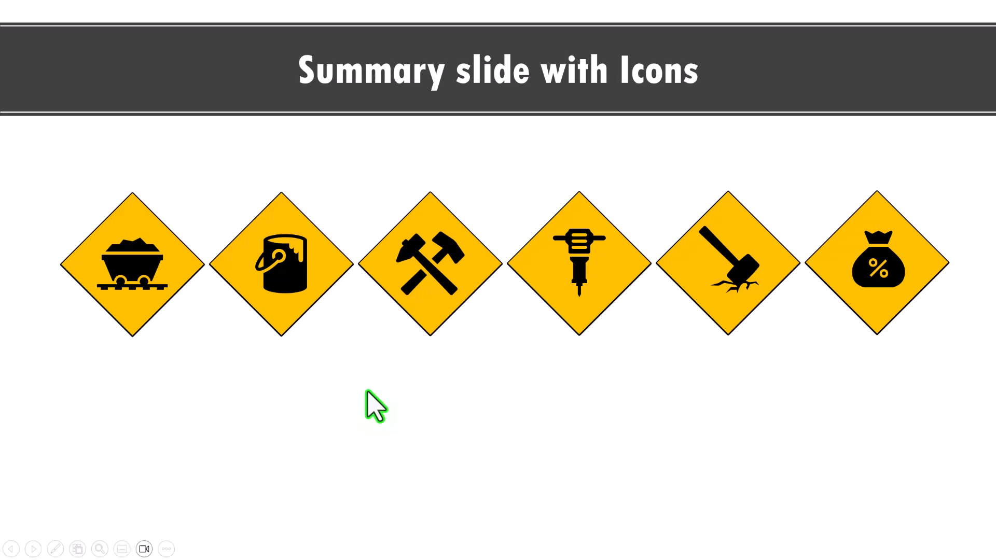
mouse_move(572, 459)
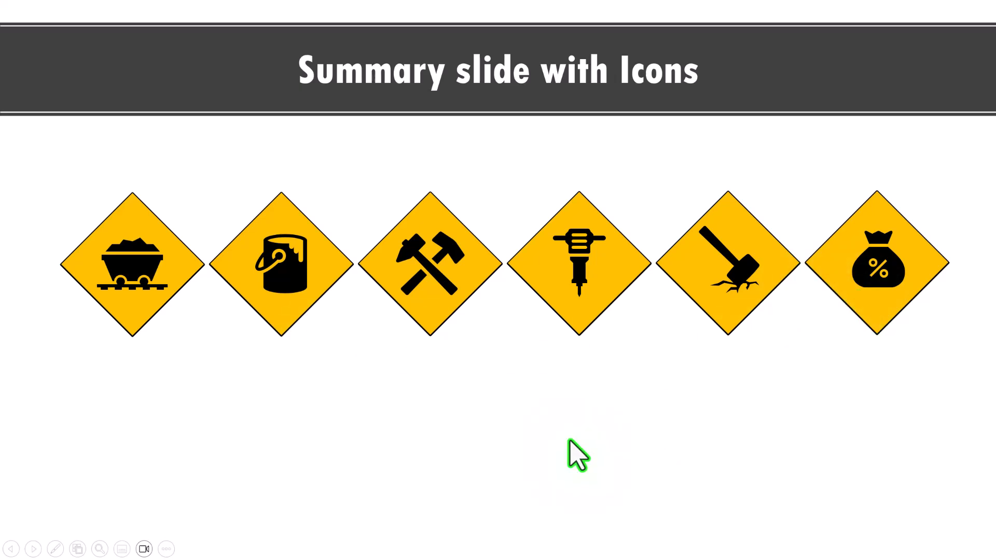
mouse_move(480, 385)
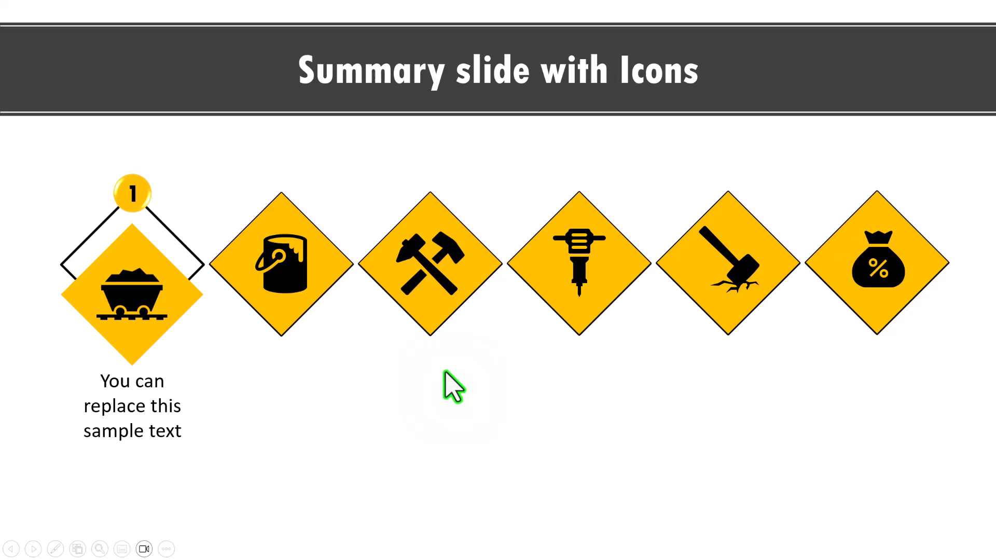
Exit the finished slide show preview and return to the blank summary slide for editing
key("Escape")
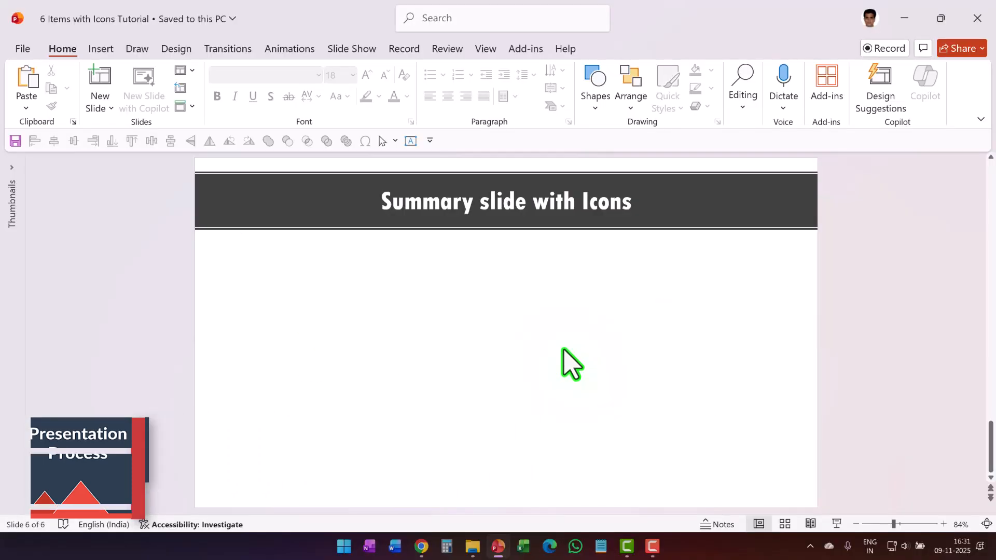
Draw a yellow diamond and Ctrl-drag an outlined, unfilled copy to its right
left_click(595, 78)
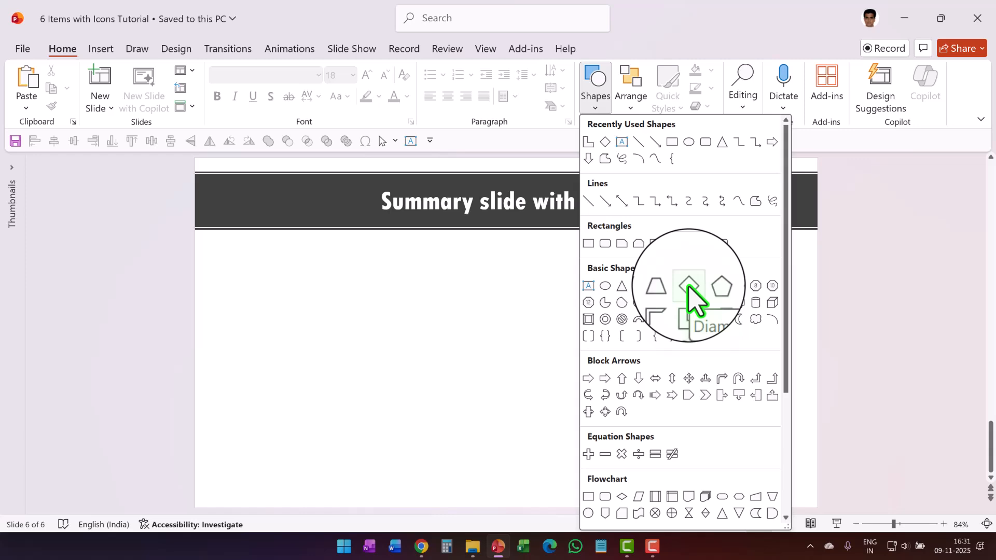
left_click(689, 286)
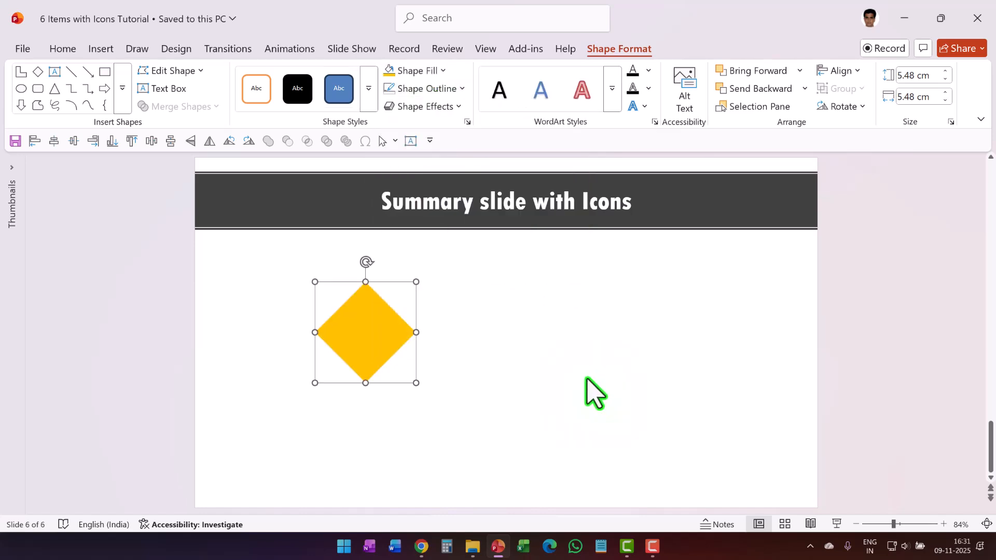
left_click_drag(365, 332, 373, 340)
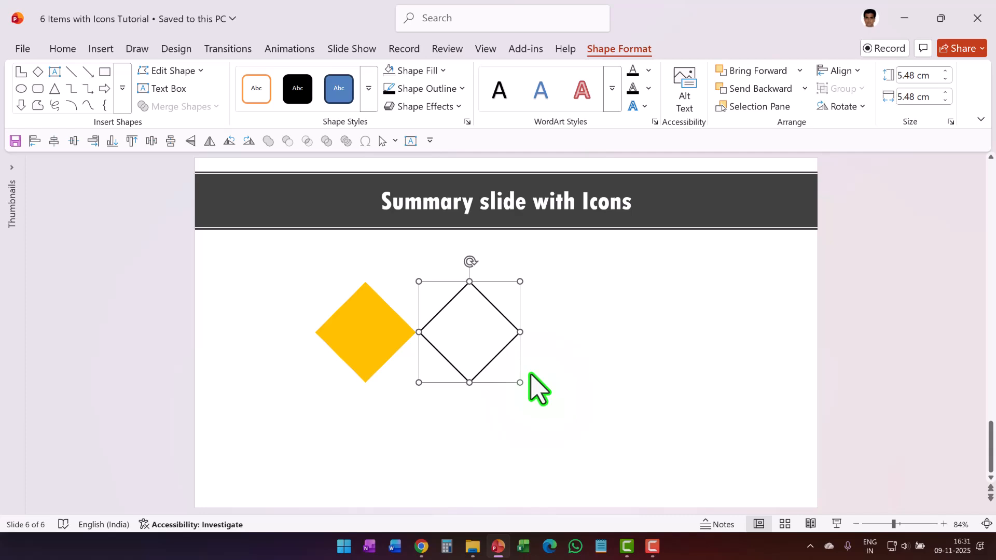
Insert the stock alarm clock icon and centre it on the yellow diamond
left_click(100, 48)
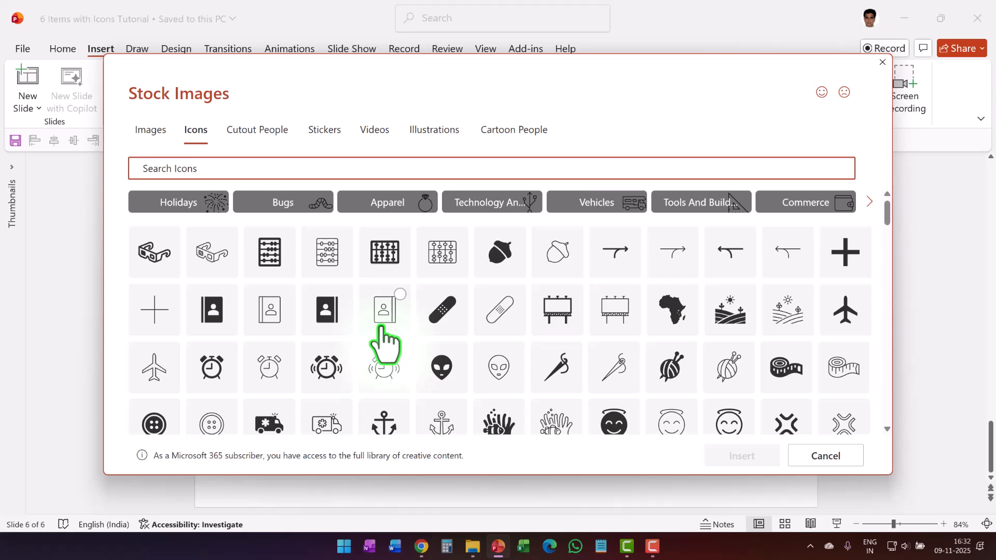
mouse_move(211, 369)
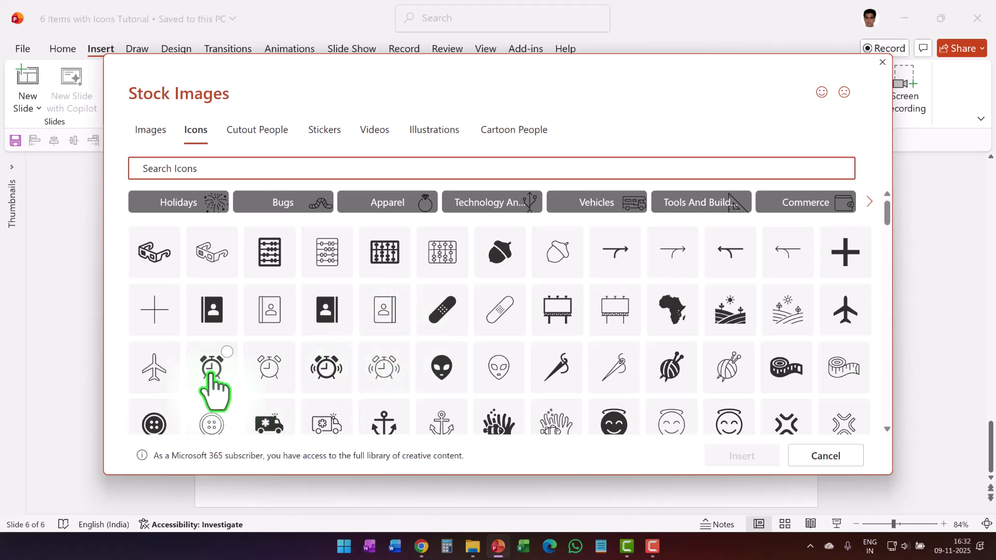
left_click(211, 367)
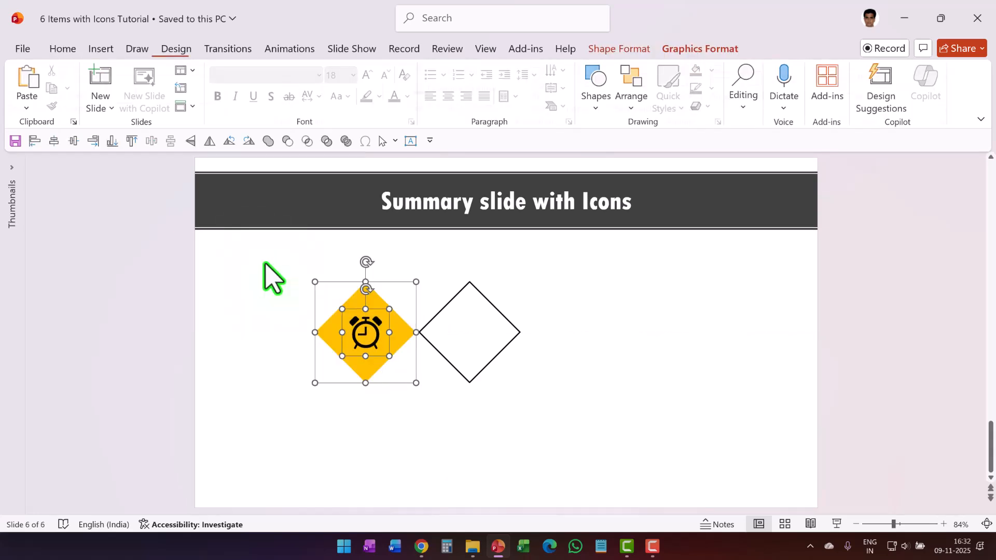
left_click(699, 47)
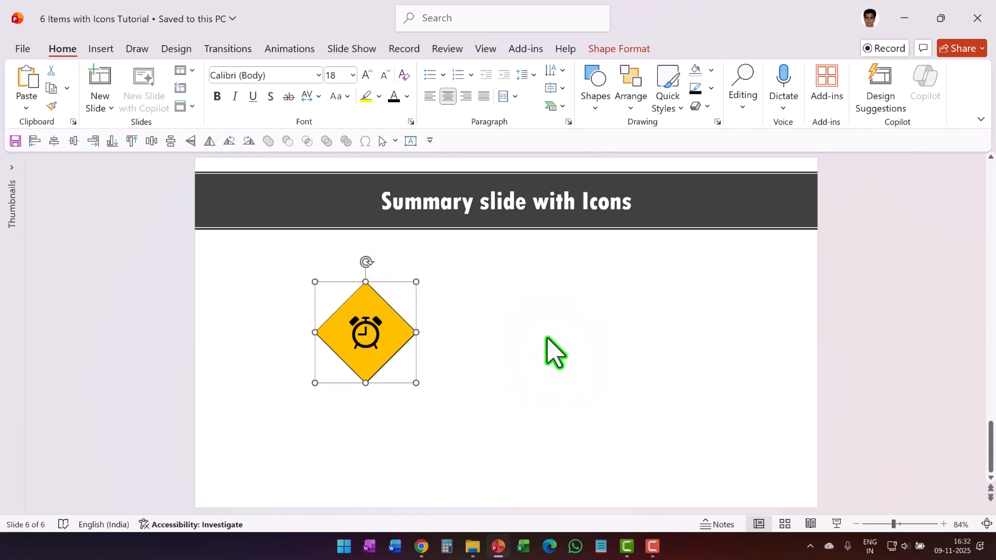
Draw a small circle badge beside the diamond using the Oval shape
left_click(596, 81)
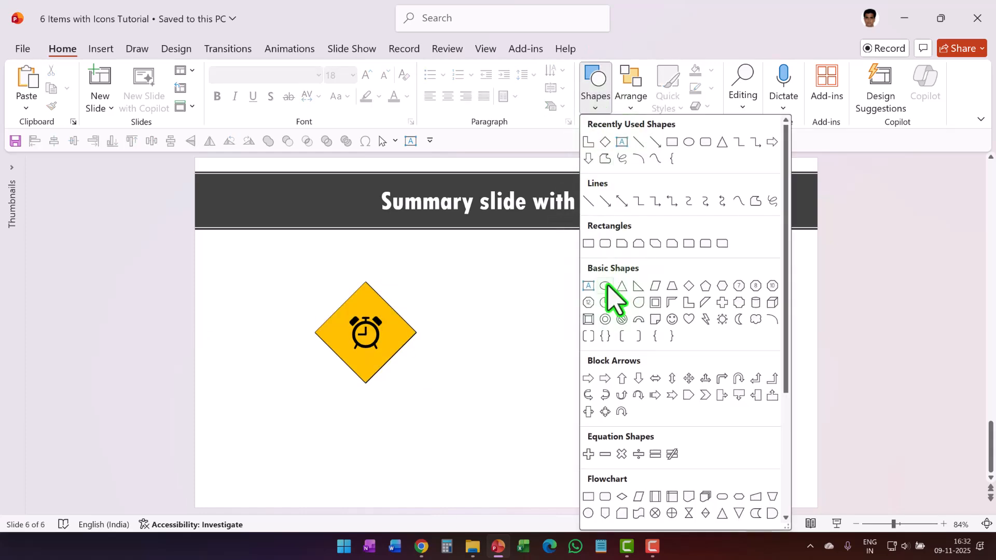
left_click(605, 286)
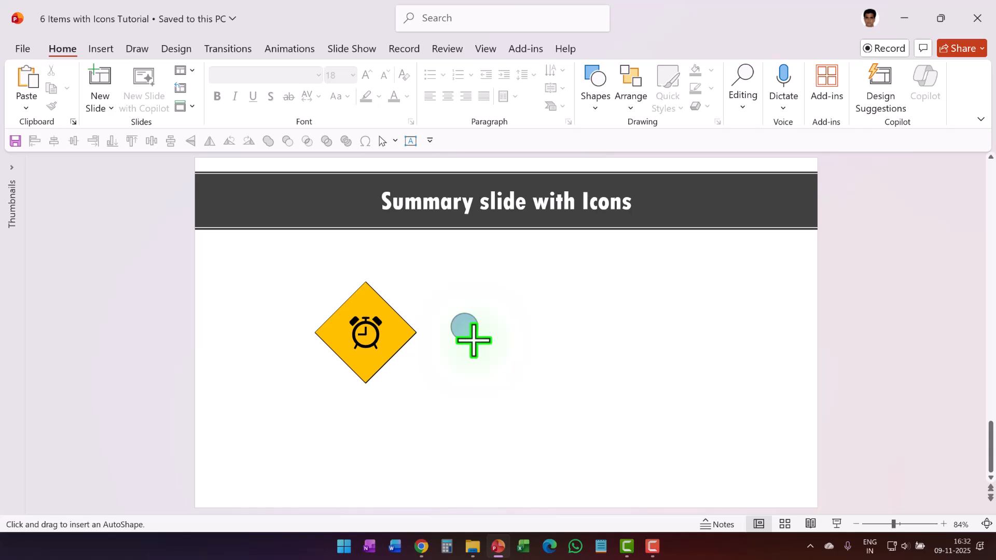
left_click_drag(463, 327, 463, 326)
type("1")
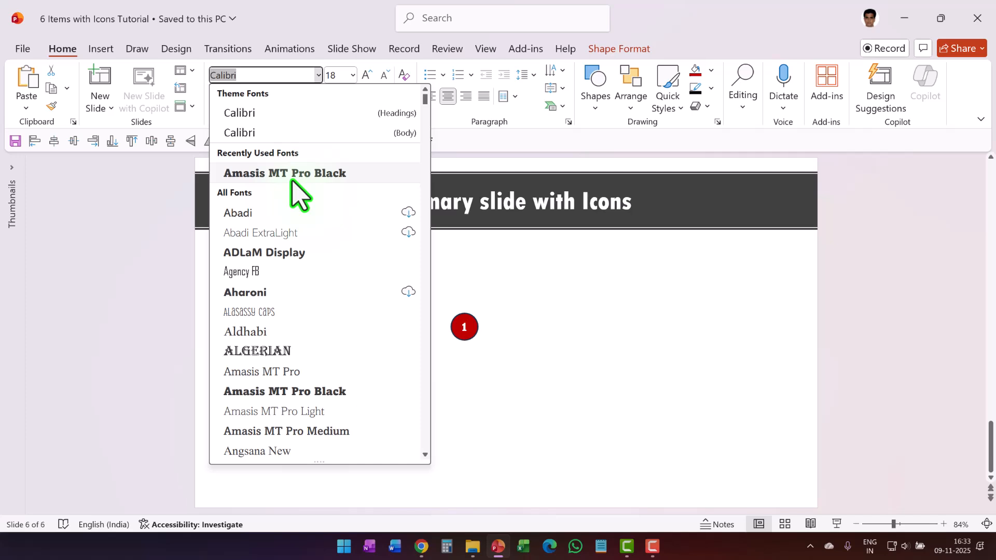
Style the badge number in Amasis MT Pro Black size 24 with a red outline
left_click(283, 173)
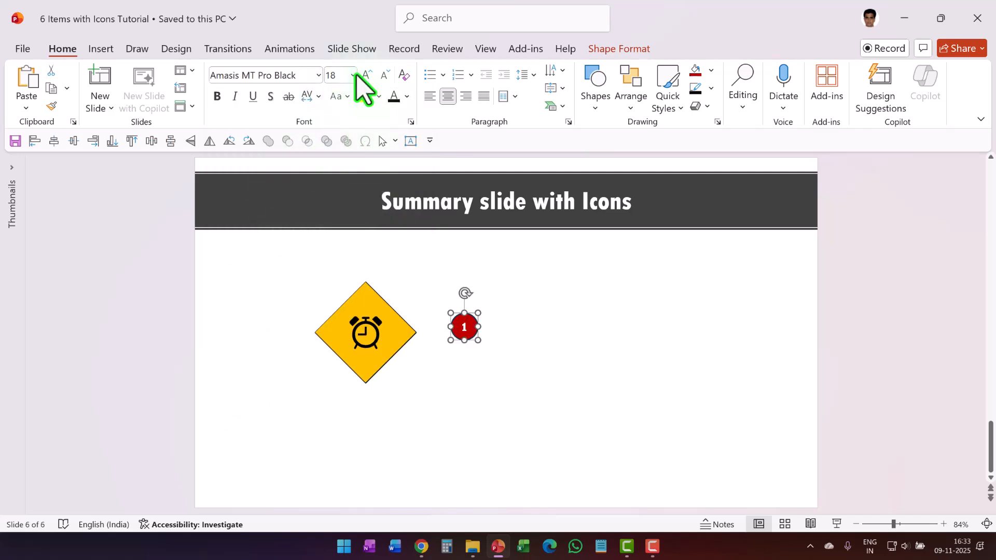
left_click(365, 75)
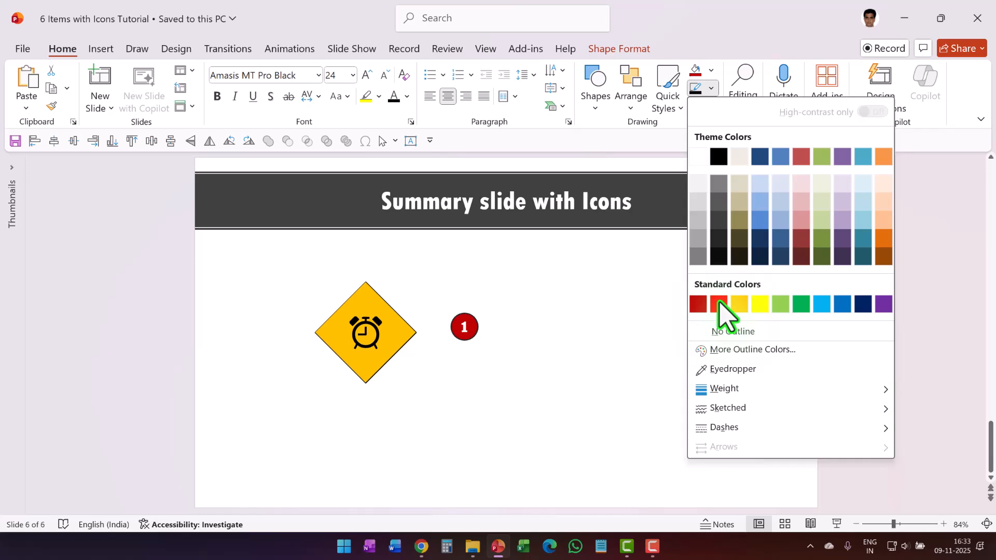
left_click(717, 304)
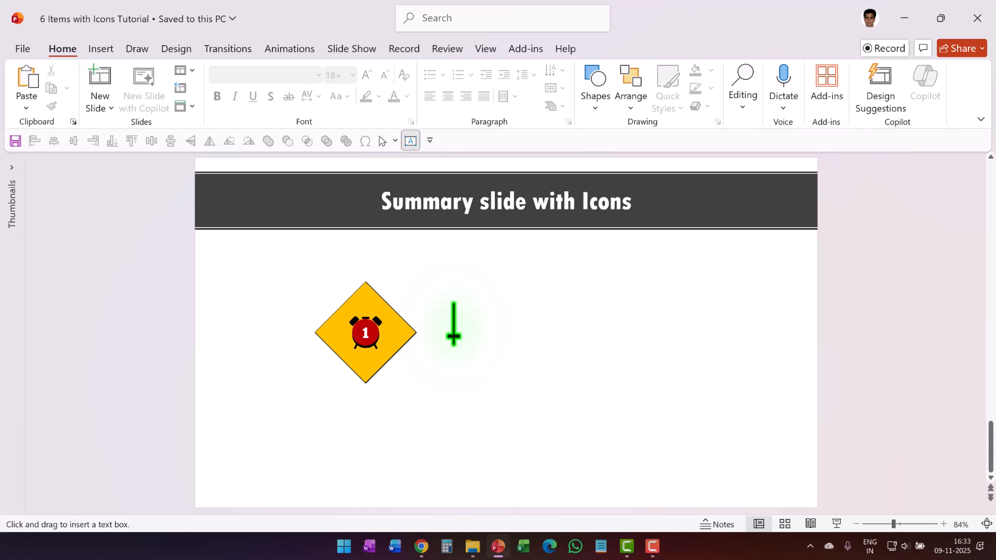
Add the caption 'This is the first summary point' and move it below the diamond
type("This")
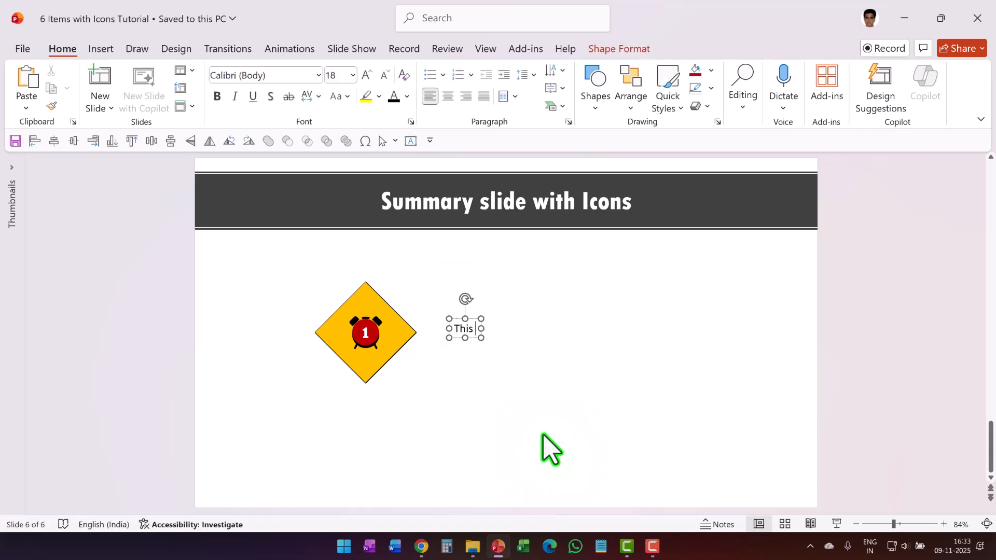
type("is the first summary point")
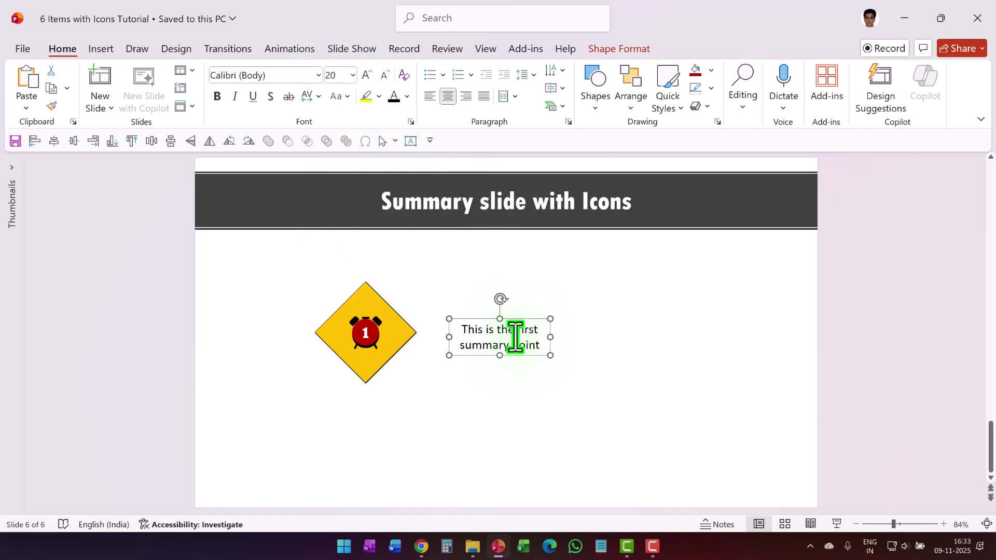
left_click_drag(500, 336, 392, 419)
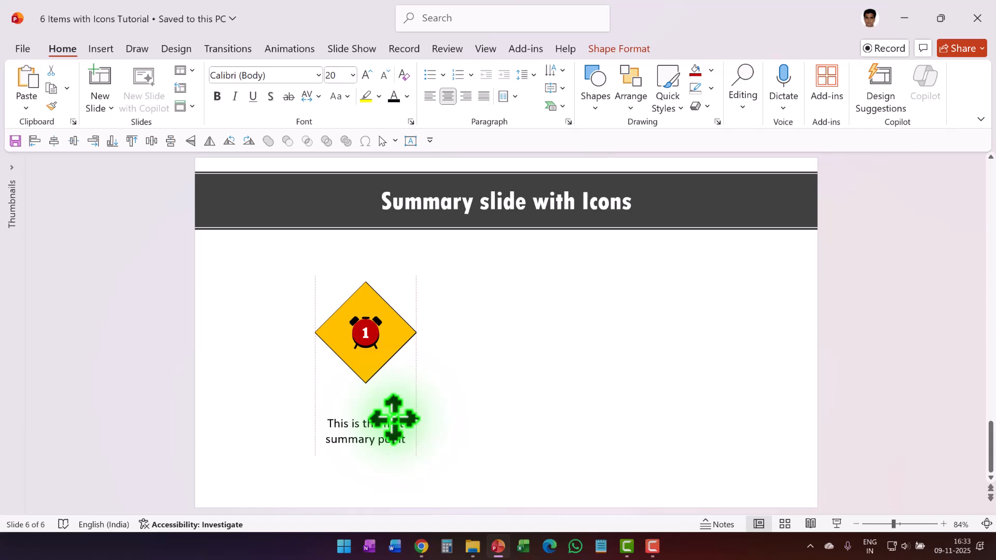
Centre-align the caption with the diamond using Align Center
left_click(365, 332)
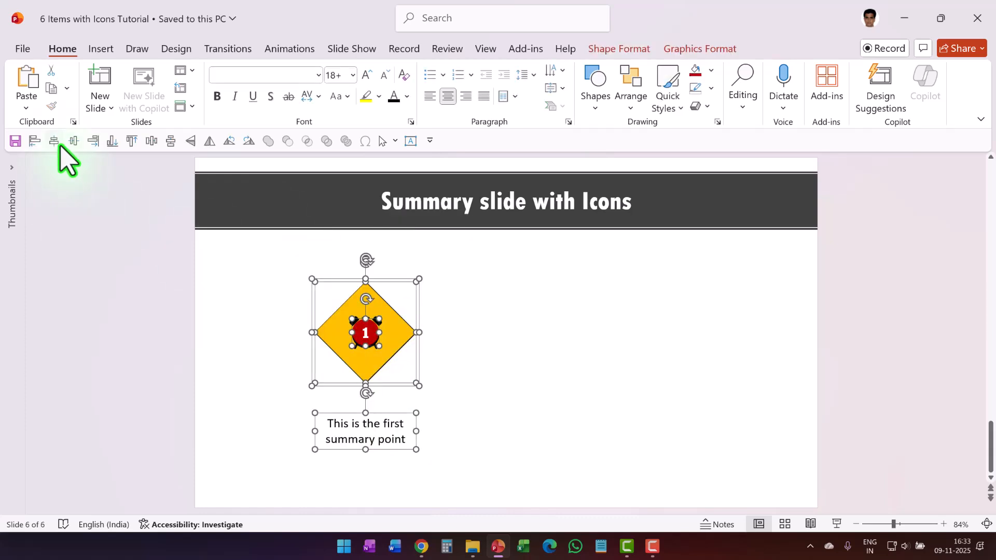
left_click(451, 353)
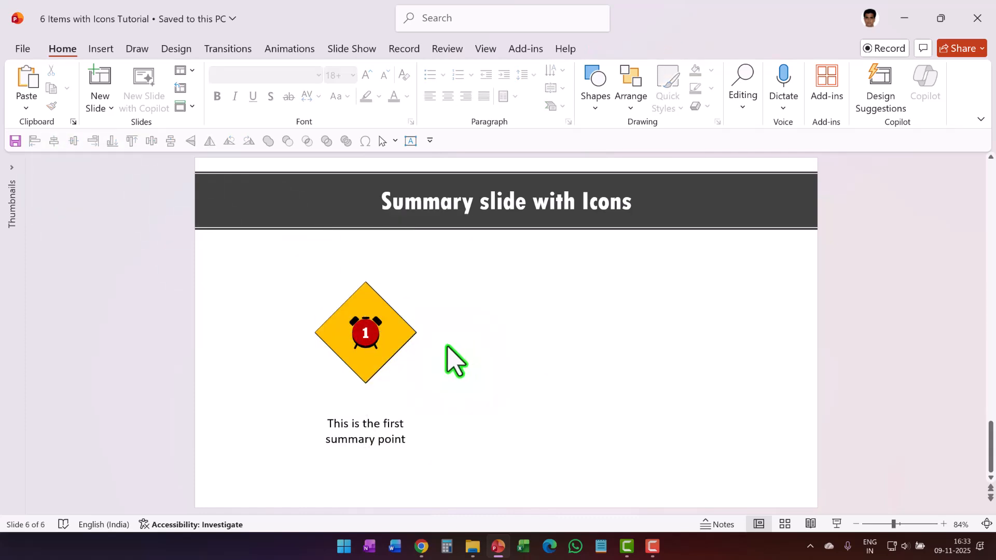
left_click(365, 332)
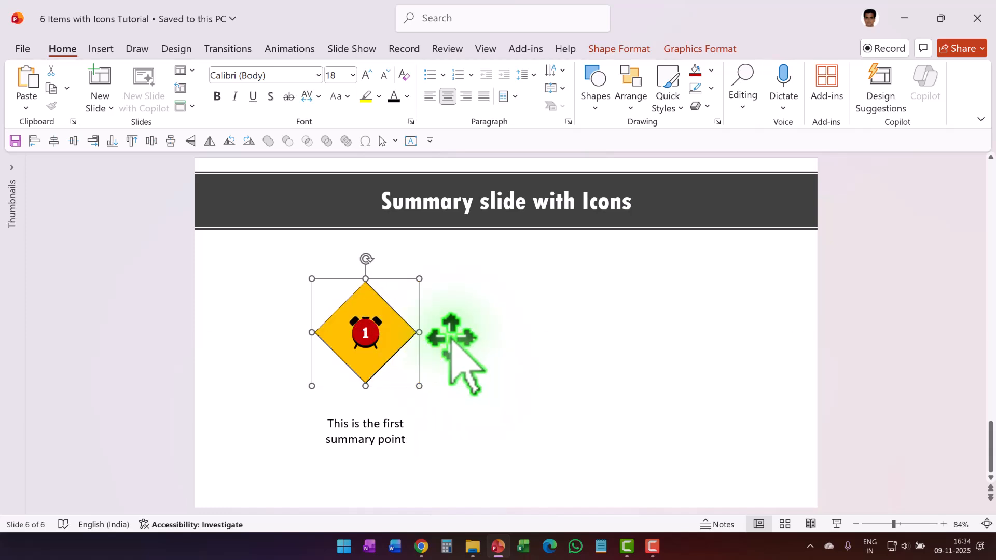
Apply a Lines motion path animation to the red number badge
left_click(288, 48)
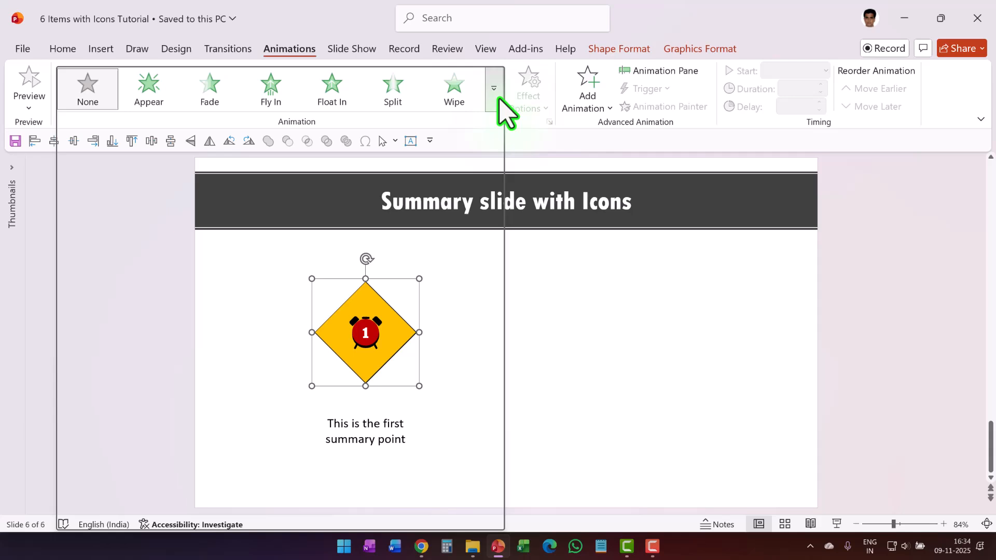
left_click(493, 88)
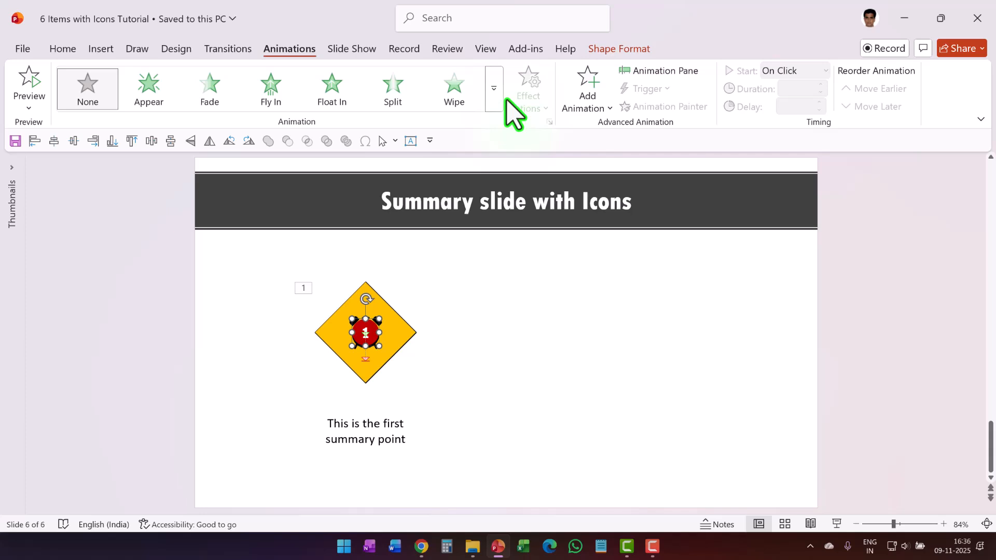
Set the badge's motion path direction to Up via Effect Options
left_click(494, 88)
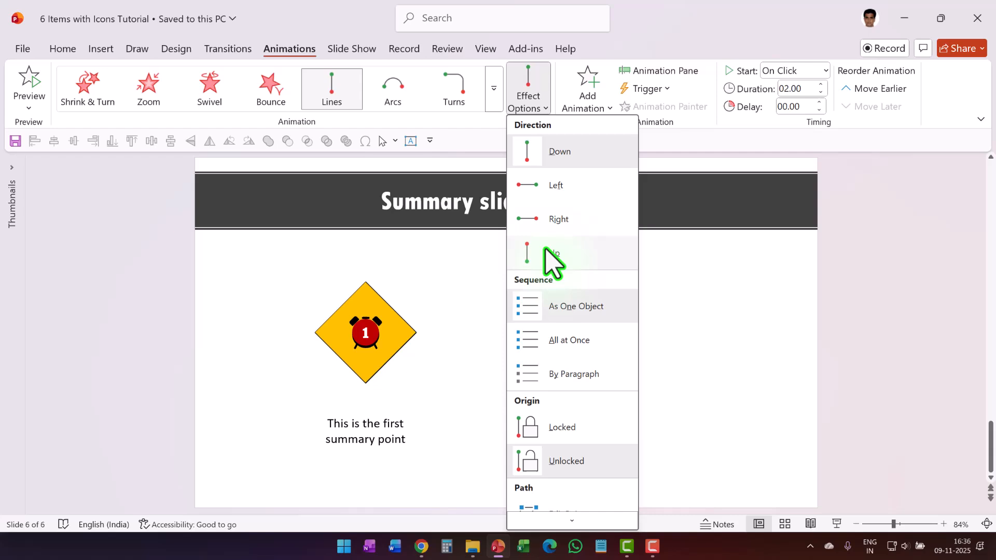
left_click(554, 252)
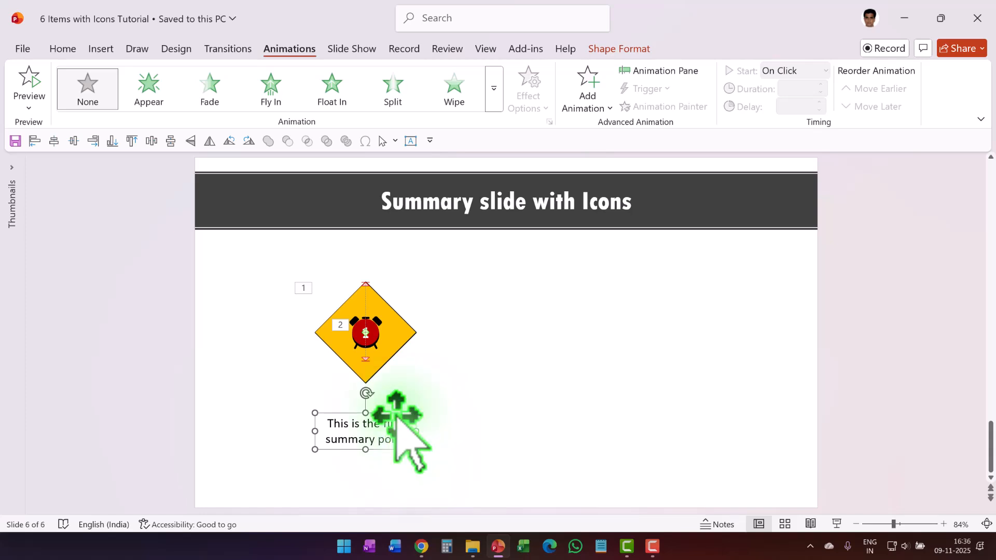
Give the summary text box a Float In entrance animation
left_click(331, 88)
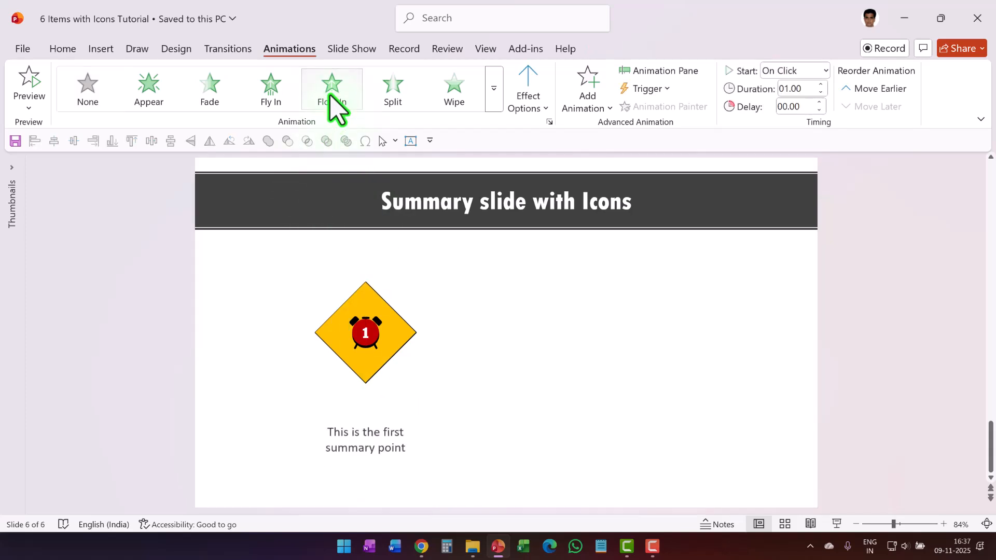
left_click(526, 89)
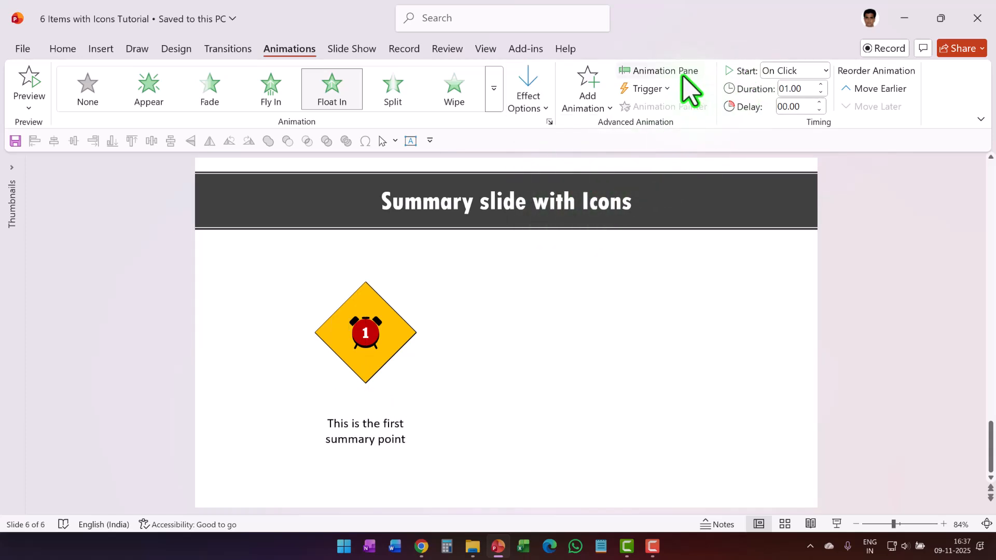
In the Animation Pane, start all animations With Previous and the diamond group On Click
left_click(656, 71)
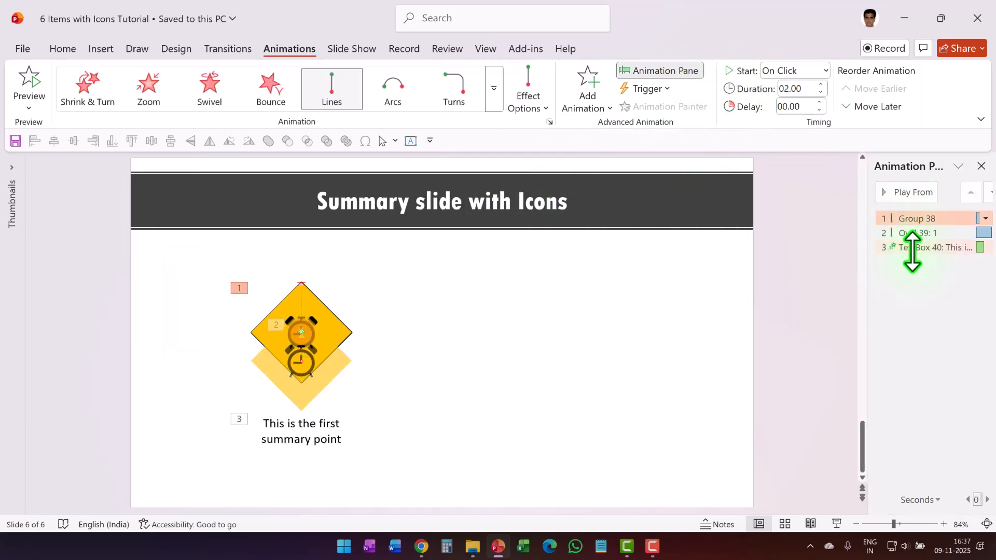
left_click(821, 71)
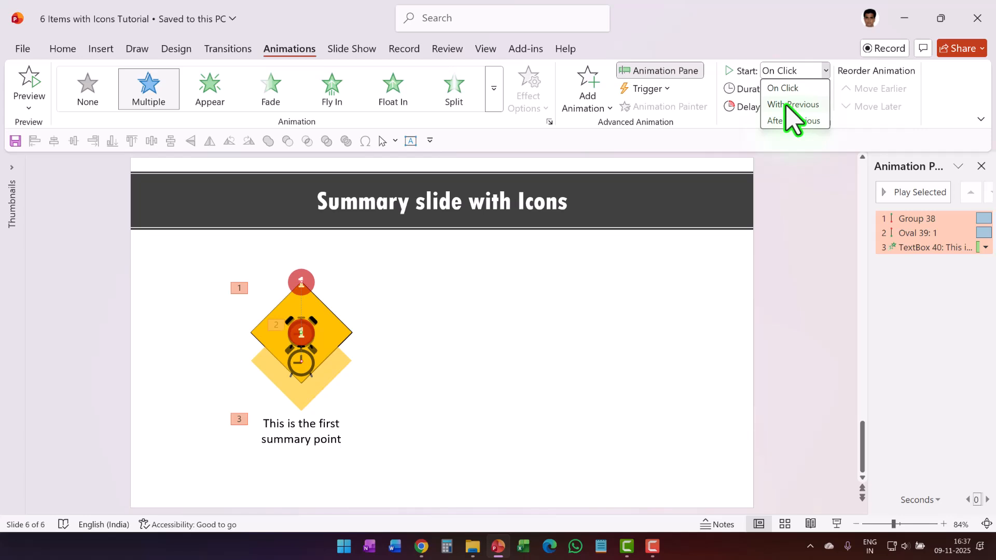
left_click(792, 104)
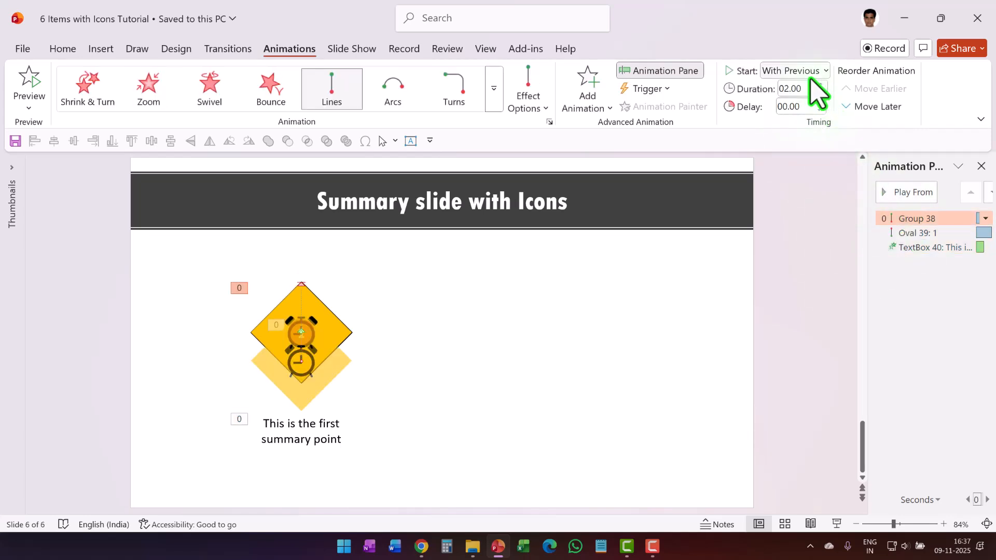
left_click(819, 71)
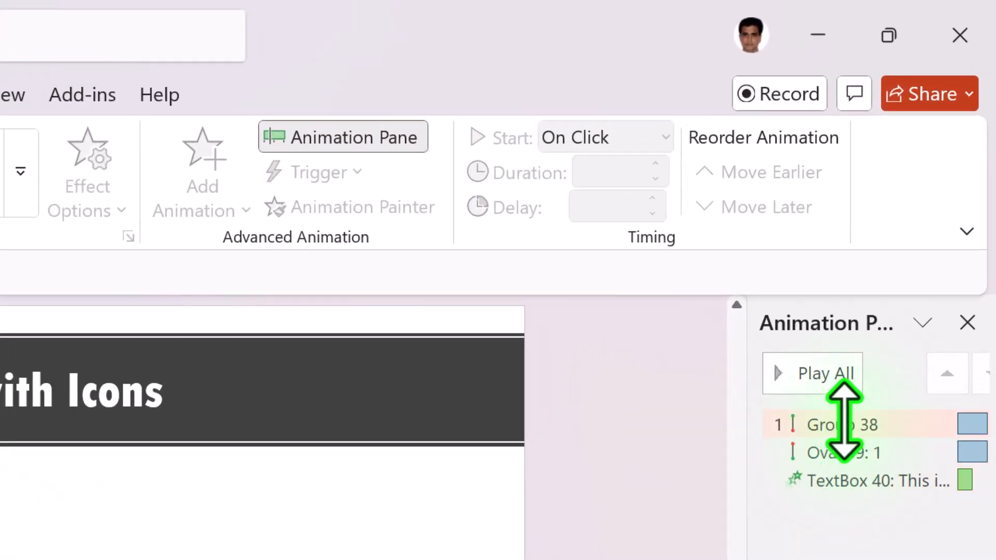
Set the badge's animation to start together with the diamond group
left_click(876, 481)
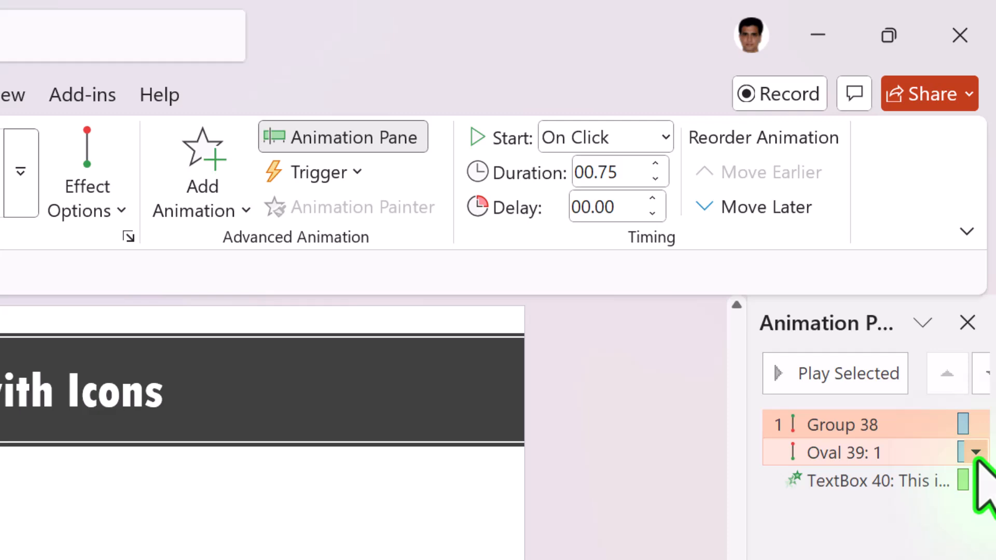
left_click(977, 452)
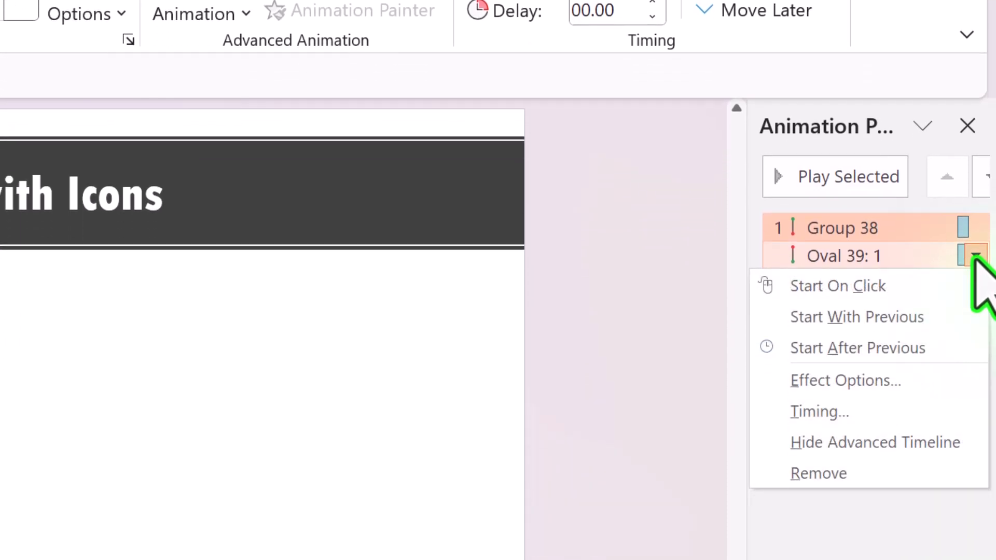
left_click(845, 379)
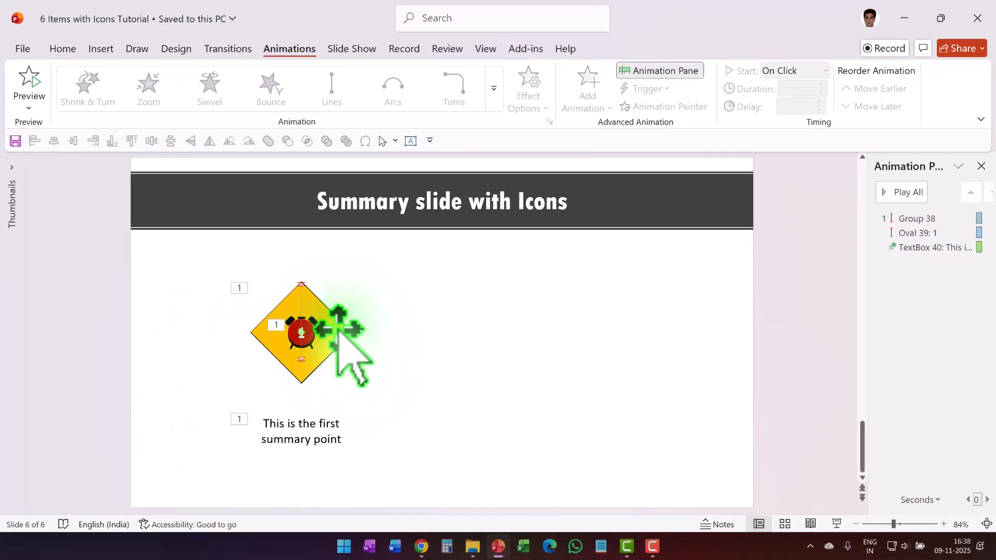
left_click(301, 331)
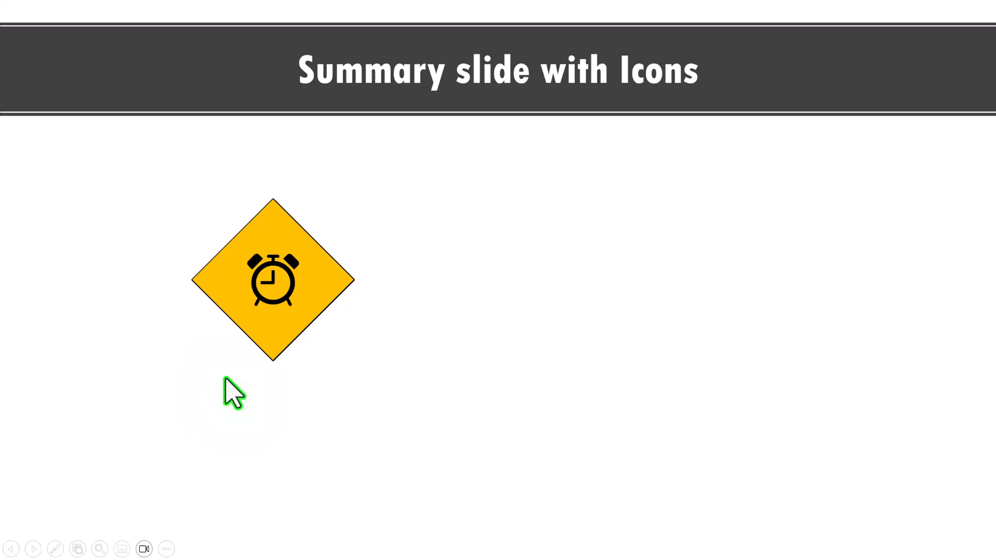
mouse_move(535, 353)
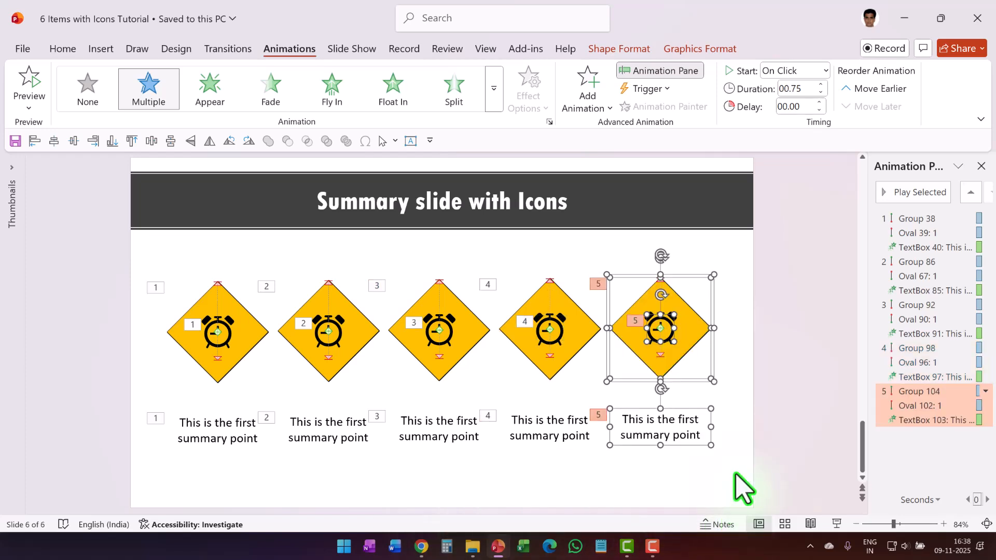
mouse_move(332, 344)
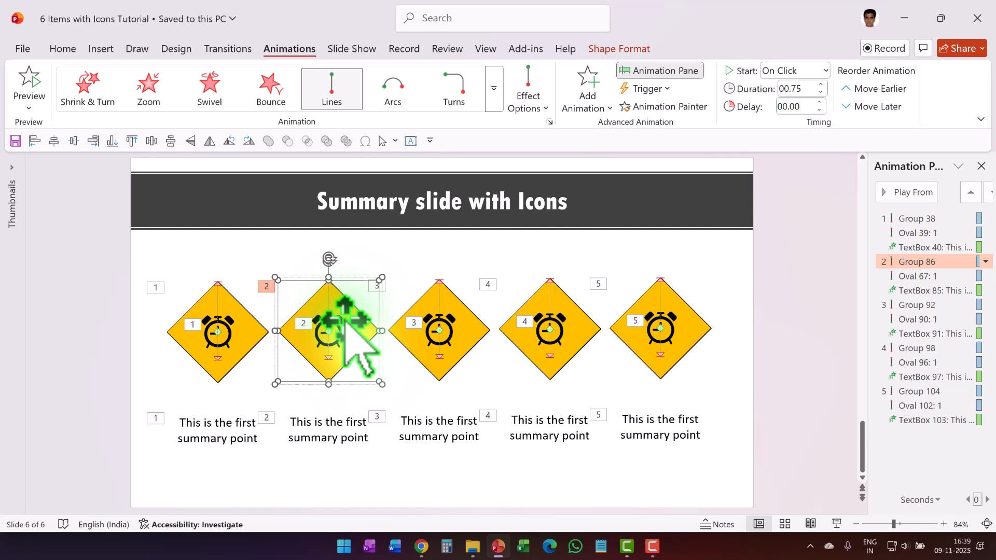
Replace the second diamond's clock icon with the Africa map icon via Change Graphic
right_click(348, 338)
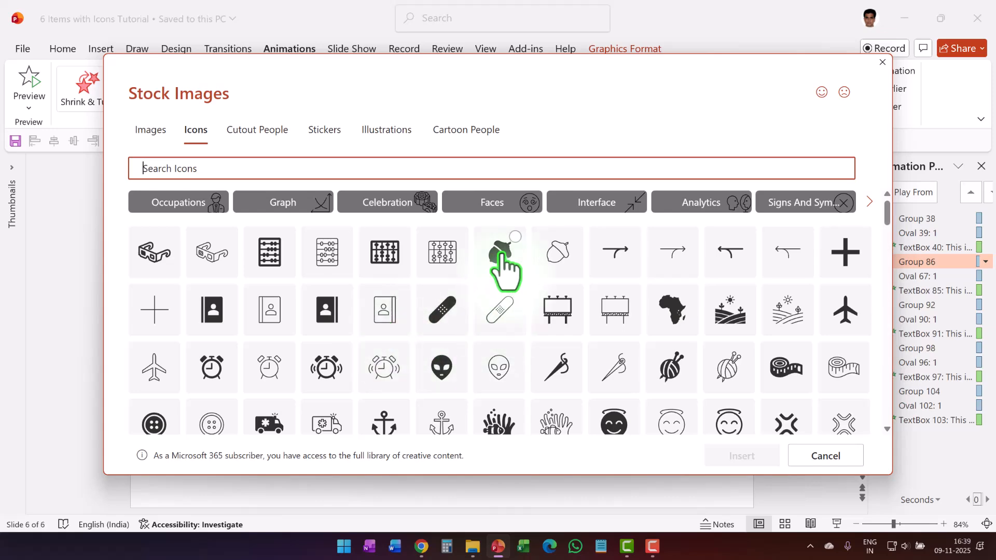
left_click(672, 309)
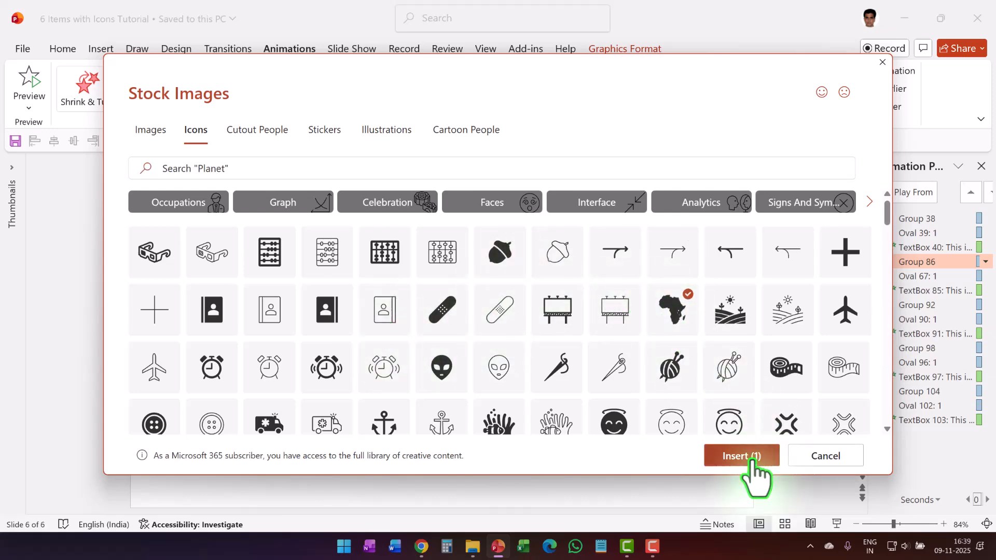
left_click(740, 455)
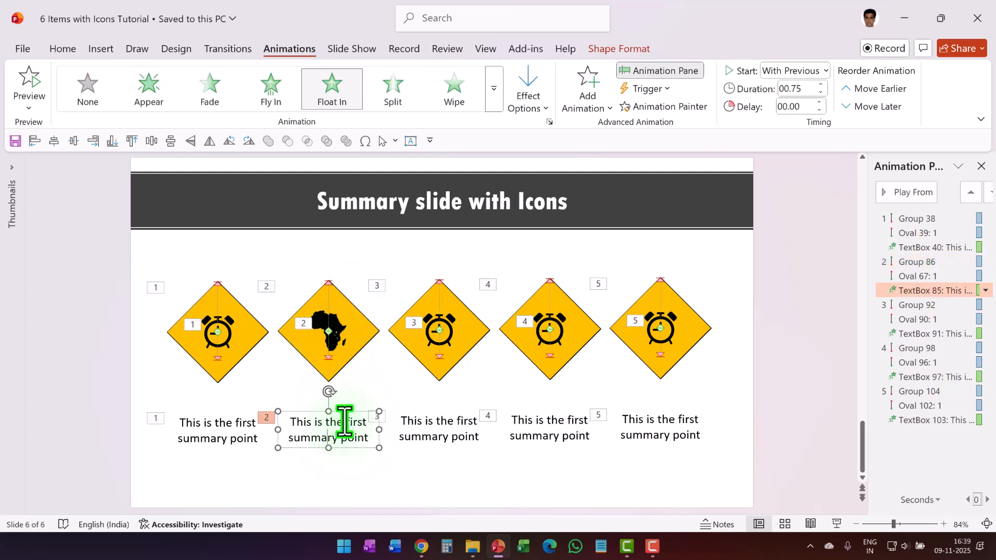
Reword the second sign's caption so it reads 'second' instead of 'first'
type("seco")
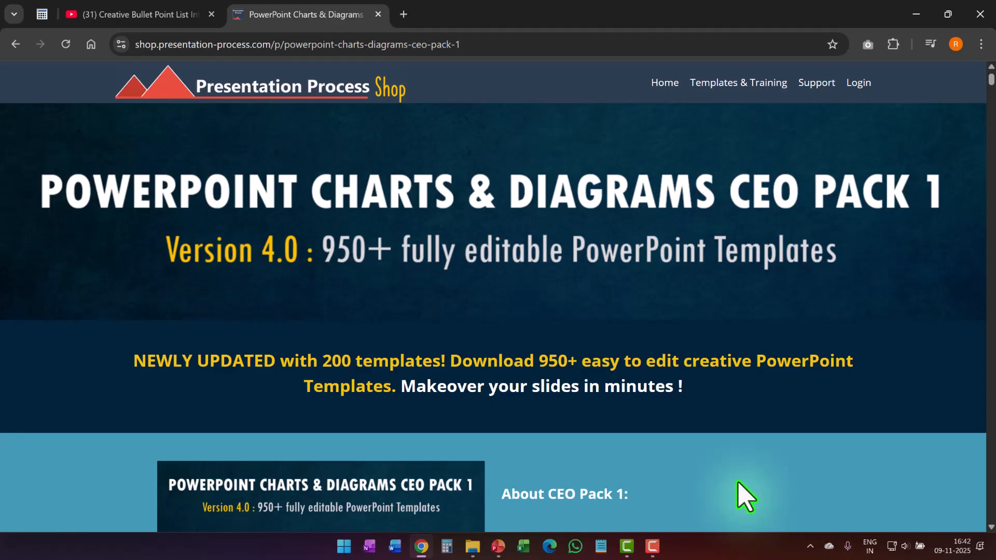
mouse_move(579, 346)
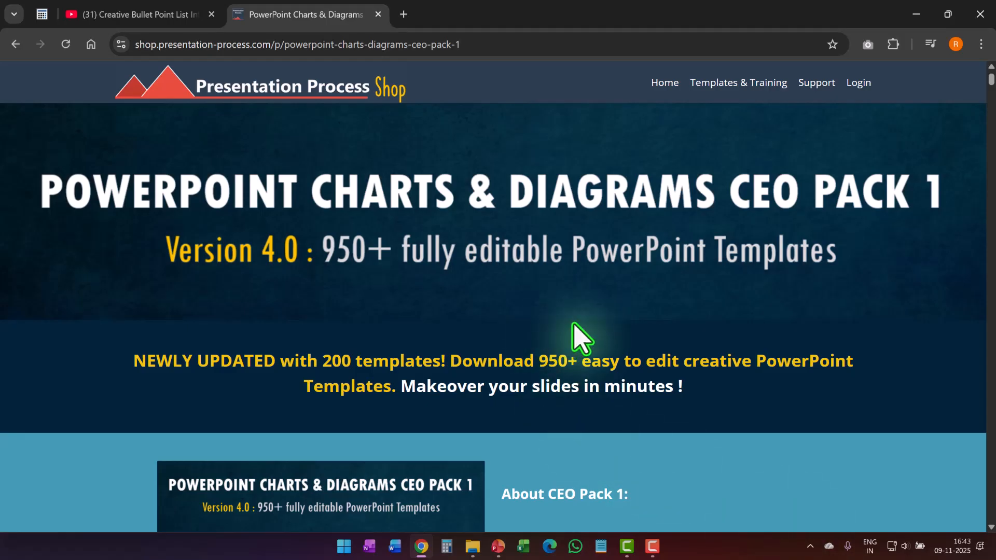
mouse_move(539, 280)
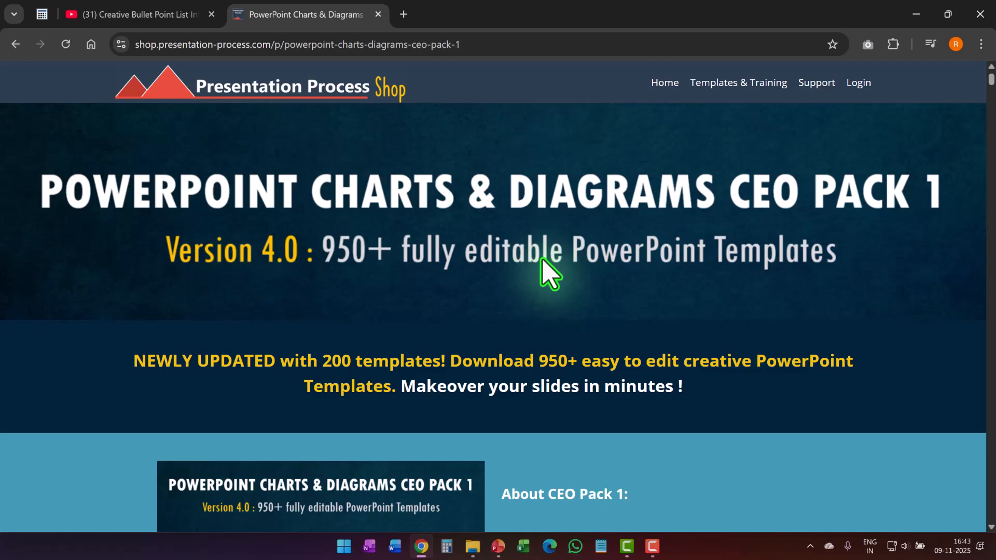
mouse_move(588, 328)
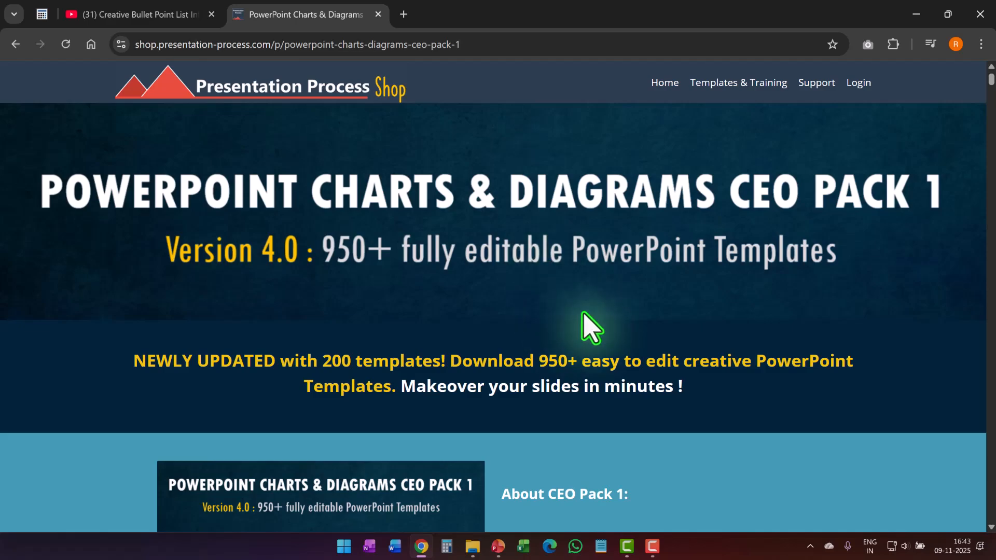
Scroll the CEO Pack 1 product page to view the $135 pricing option
scroll("down", 3)
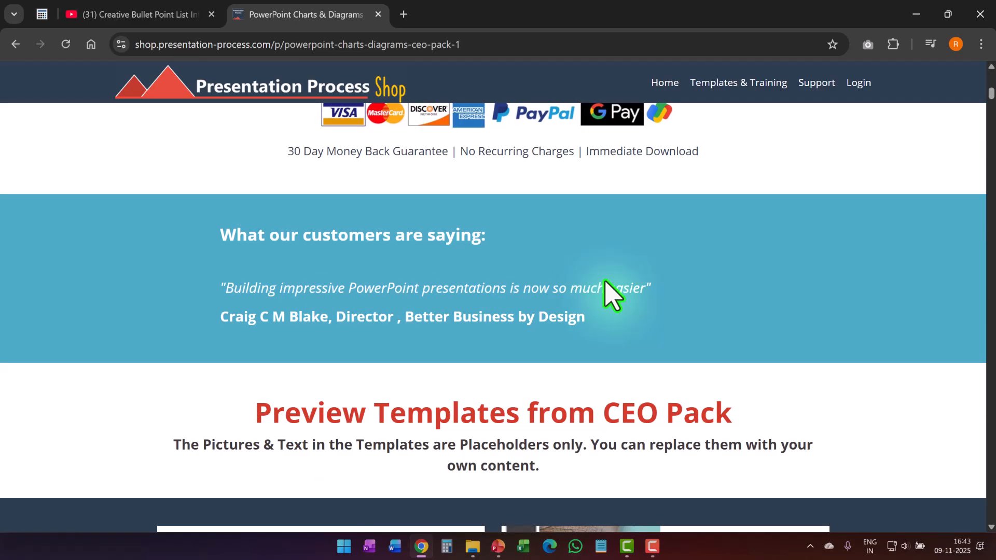
scroll("up", 3)
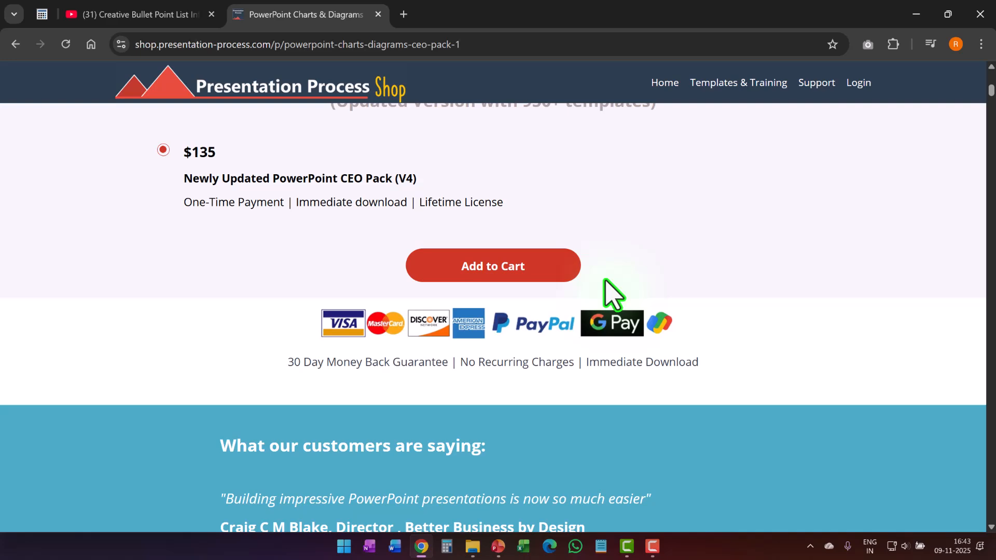
scroll("up", 3)
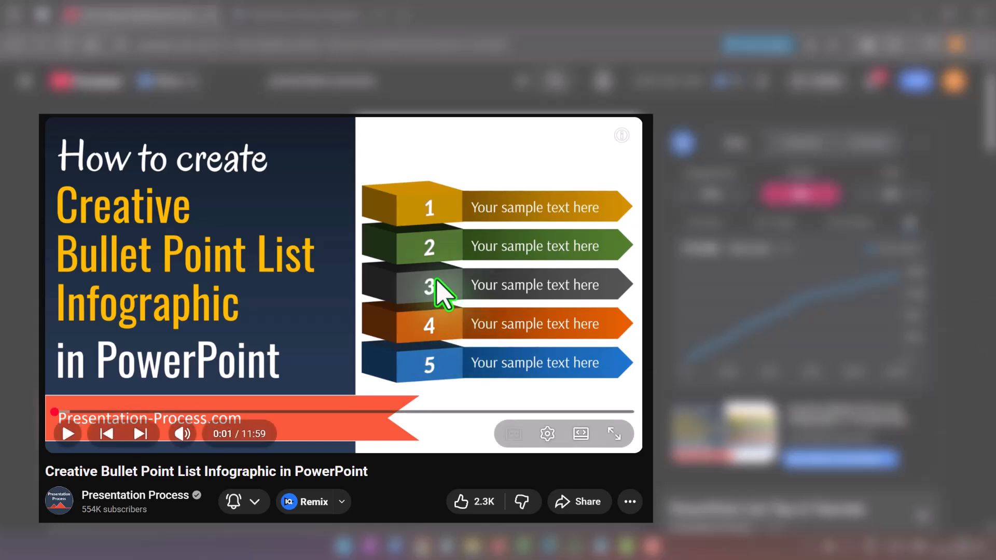
mouse_move(443, 302)
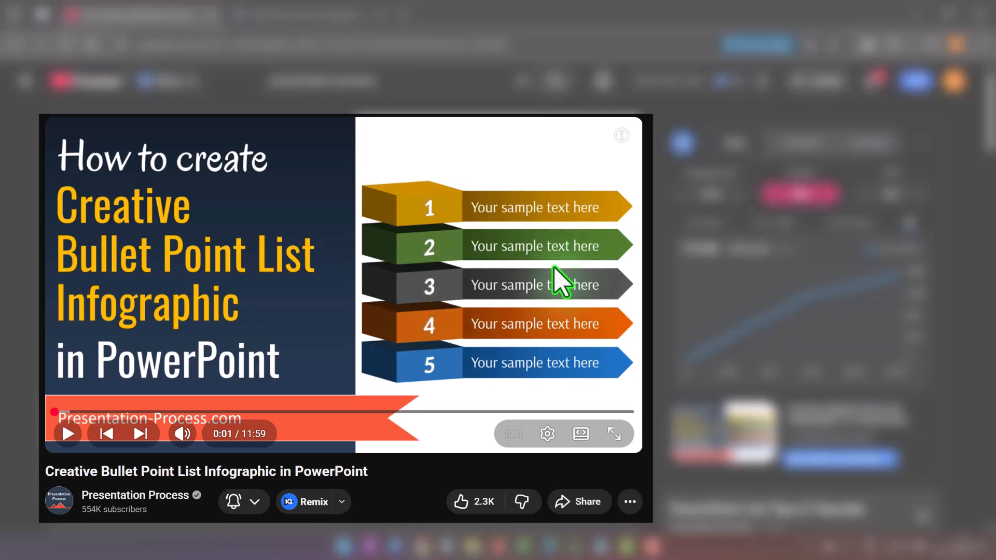
mouse_move(439, 301)
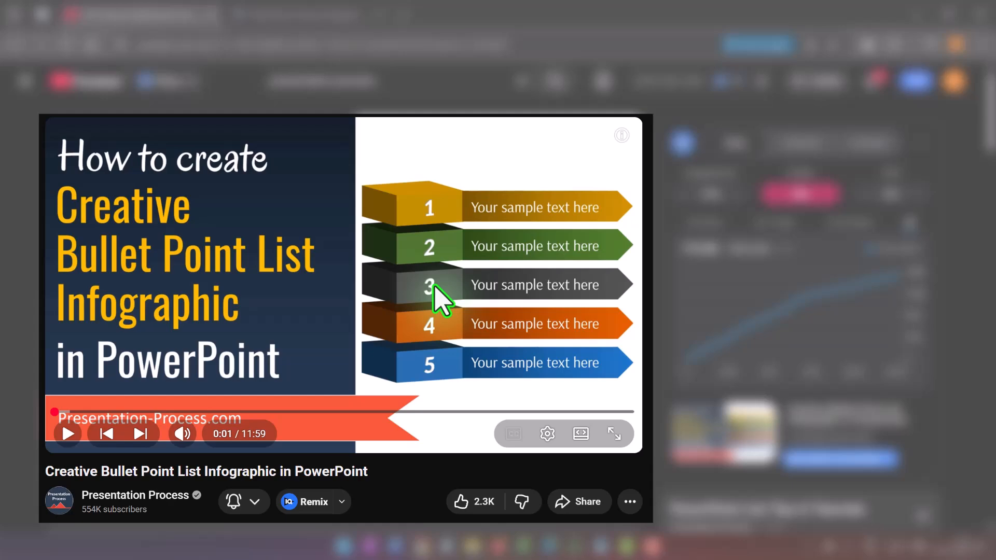